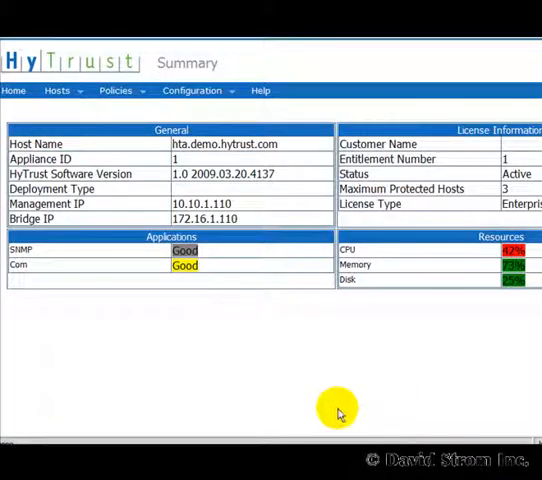
pyautogui.moveTo(336, 410)
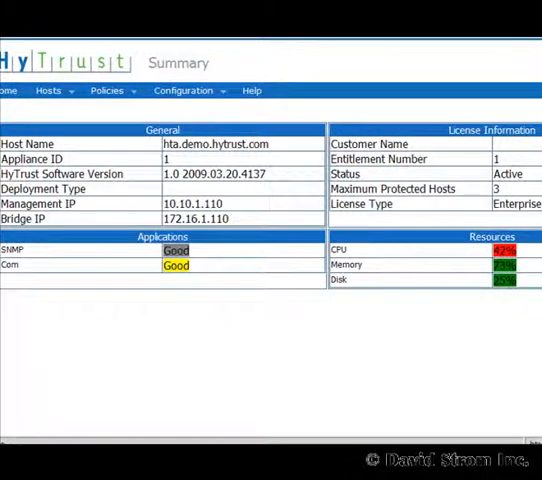
pyautogui.moveTo(108, 104)
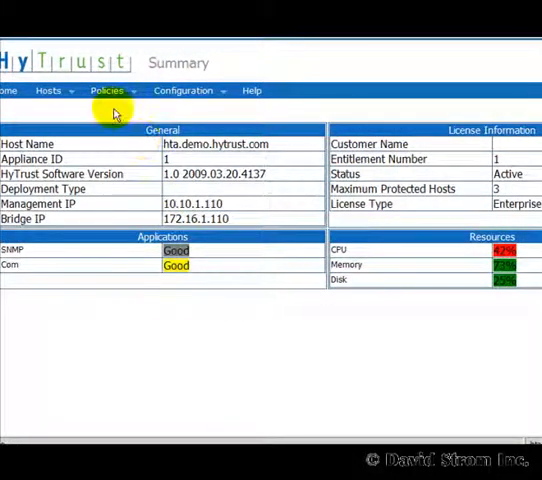
# Step: Browse the Hosts, Policies and Configuration menus from the Summary page
pyautogui.click(48, 90)
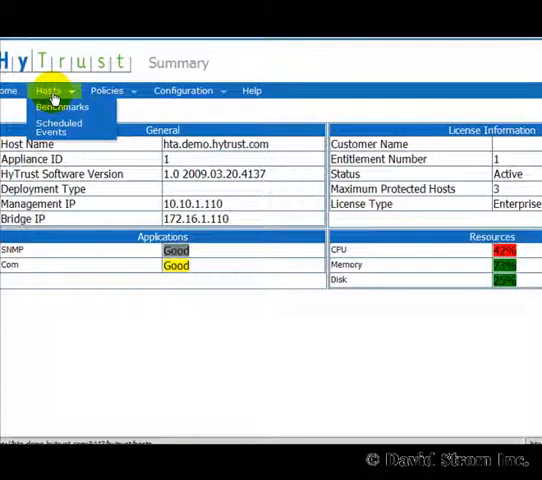
pyautogui.click(108, 90)
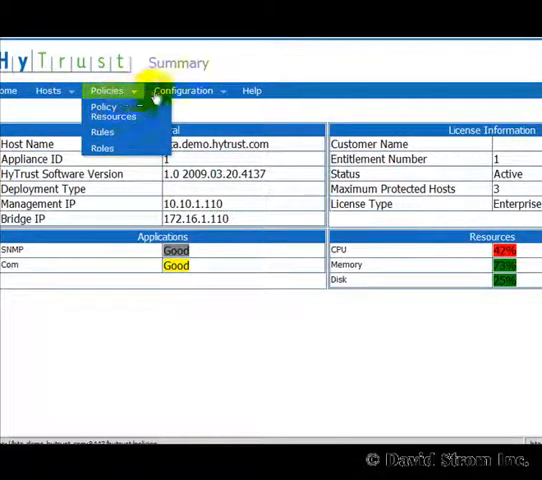
pyautogui.click(184, 90)
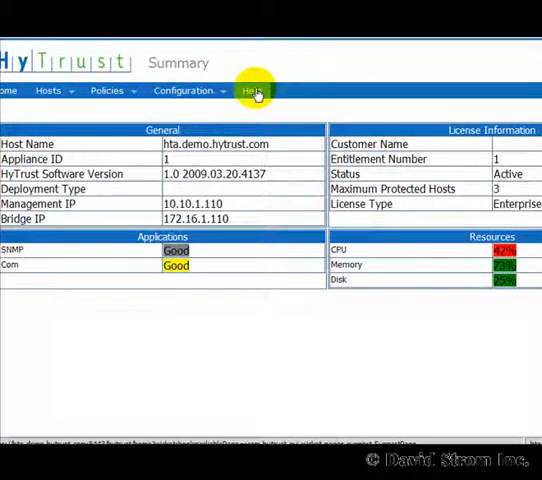
pyautogui.click(108, 90)
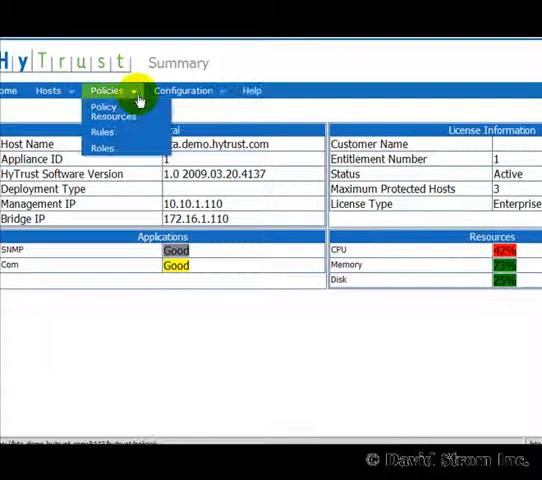
pyautogui.click(184, 90)
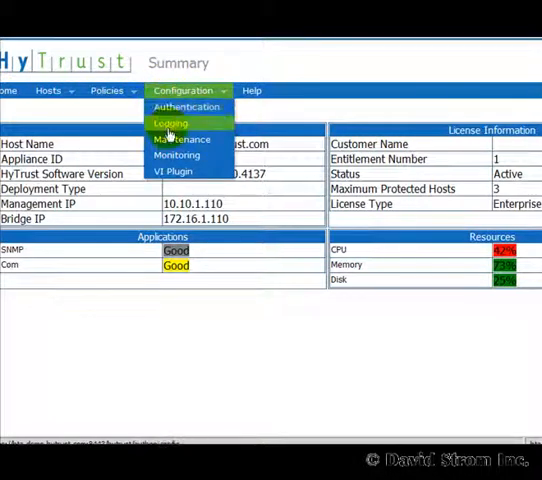
pyautogui.moveTo(176, 156)
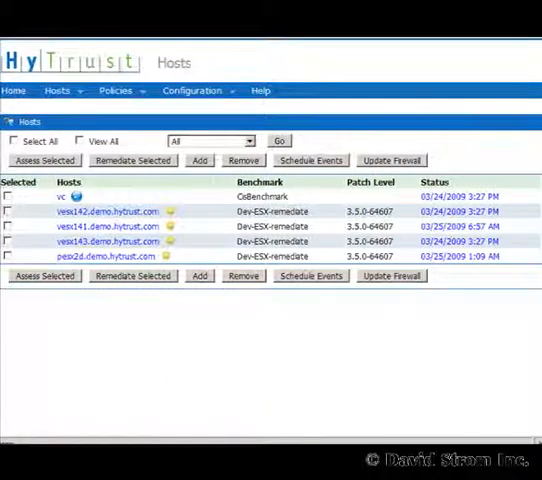
pyautogui.moveTo(180, 390)
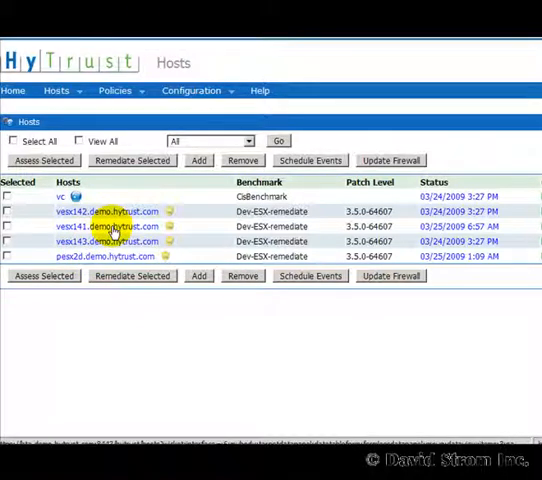
# Step: Bring up the empty Add Host form for entering a new host's details
pyautogui.click(198, 160)
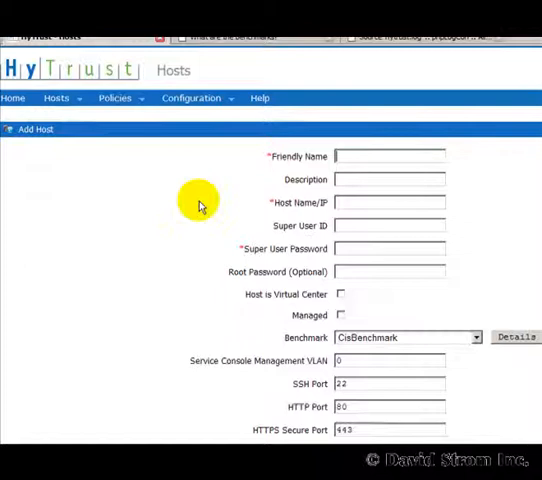
pyautogui.moveTo(62, 112)
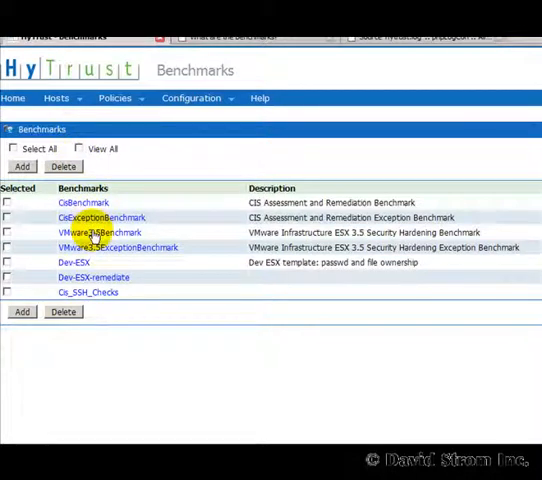
# Step: Open the VMware3.5Benchmark and scroll through its individual security rules
pyautogui.click(96, 232)
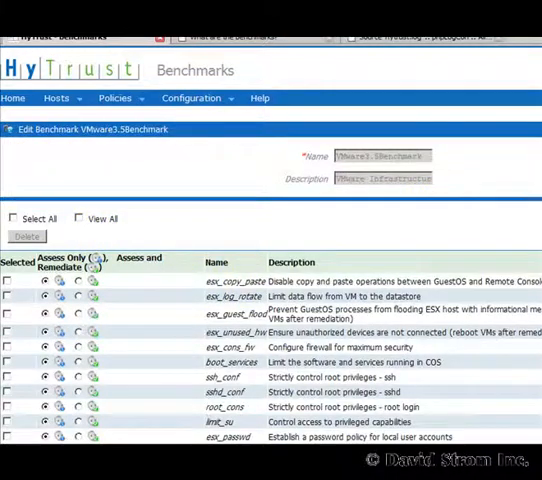
pyautogui.scroll(3)
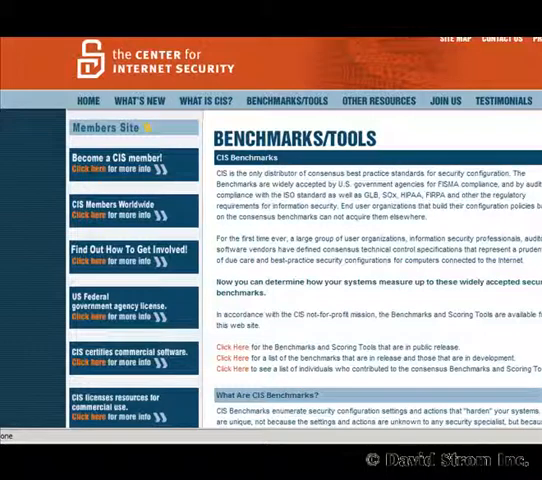
pyautogui.moveTo(288, 44)
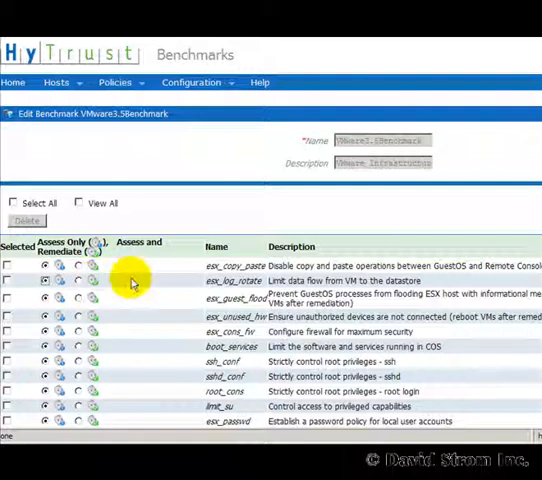
pyautogui.moveTo(68, 168)
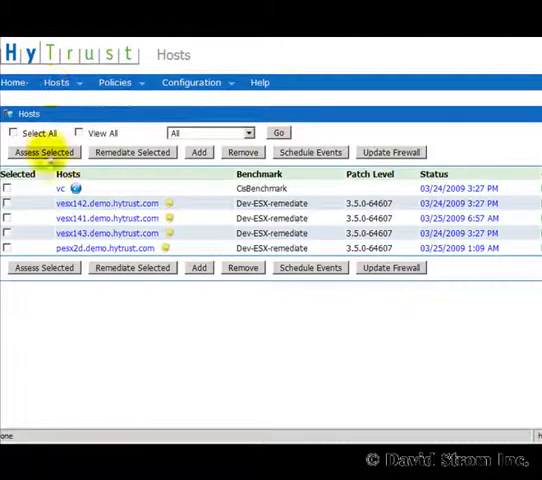
# Step: Select vesx143, remediate it and confirm so the host shows as waiting
pyautogui.click(8, 232)
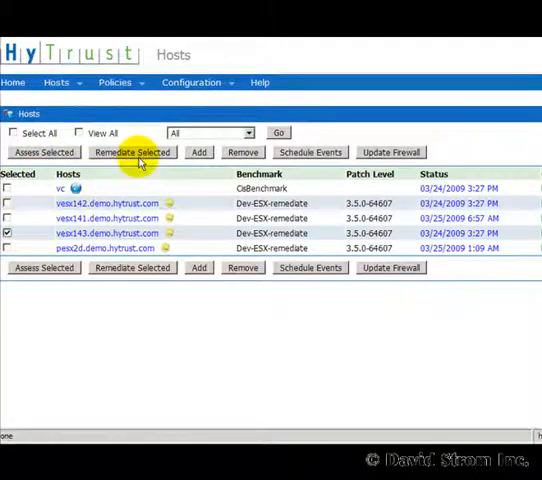
pyautogui.click(132, 152)
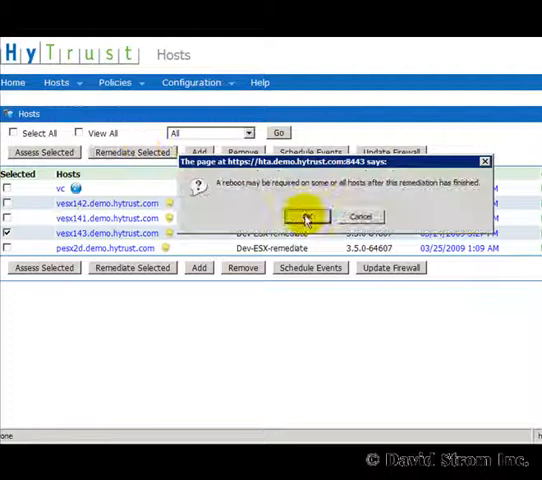
pyautogui.click(308, 216)
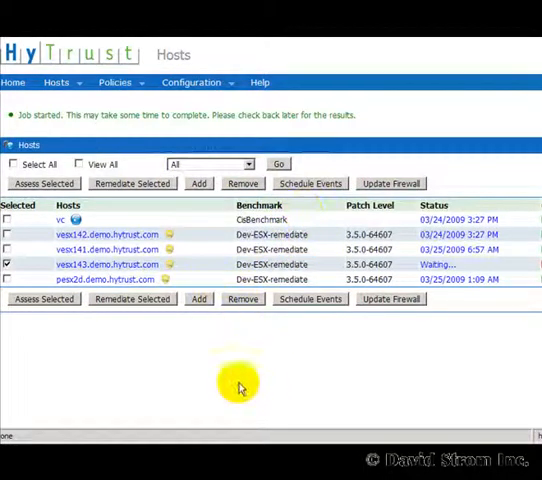
pyautogui.hscroll(3)
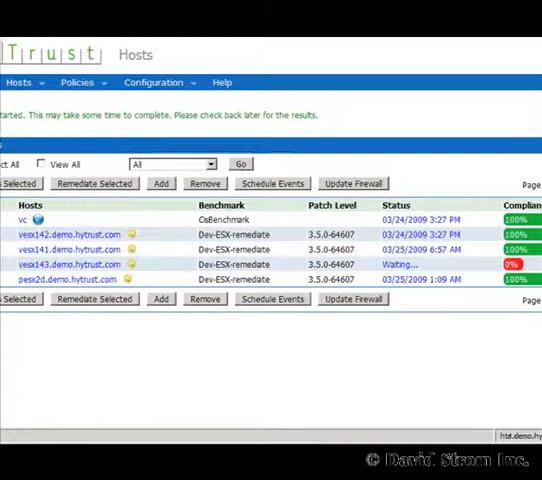
pyautogui.moveTo(272, 400)
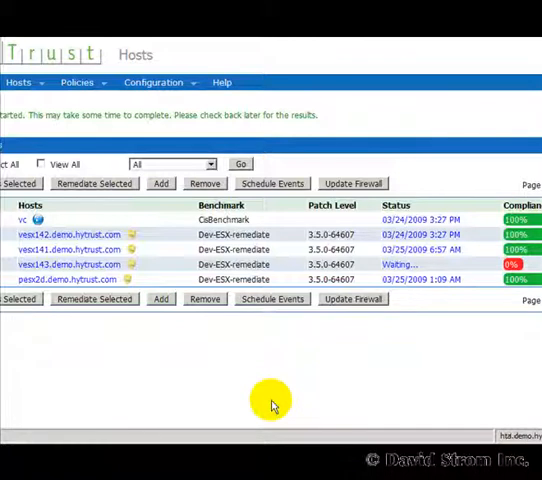
pyautogui.moveTo(252, 392)
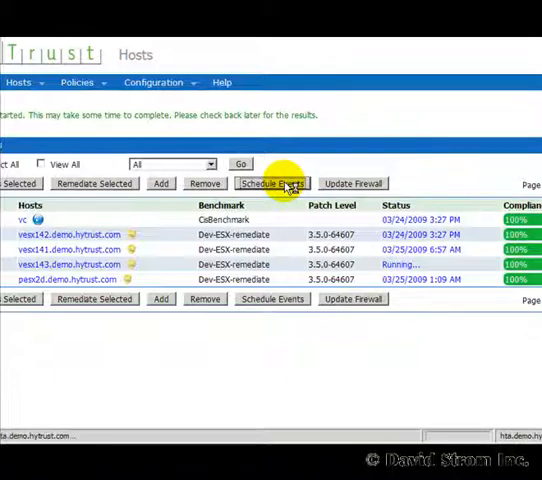
pyautogui.click(272, 184)
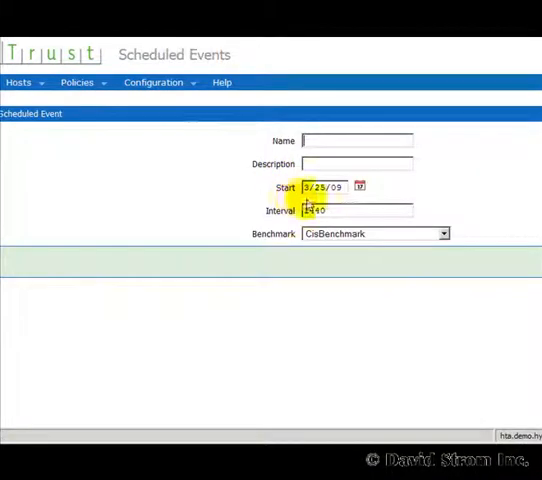
pyautogui.click(444, 232)
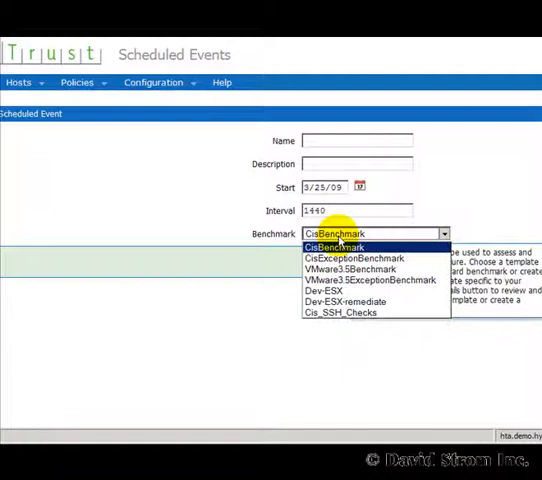
pyautogui.moveTo(240, 268)
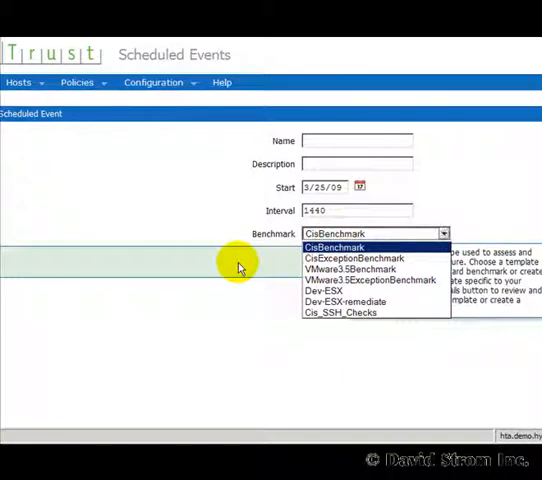
pyautogui.click(336, 246)
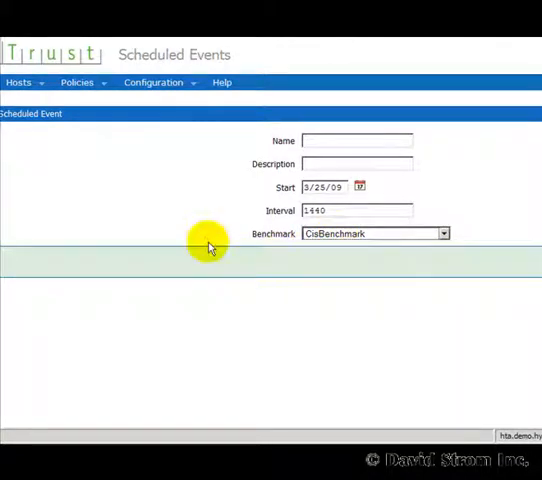
pyautogui.moveTo(112, 148)
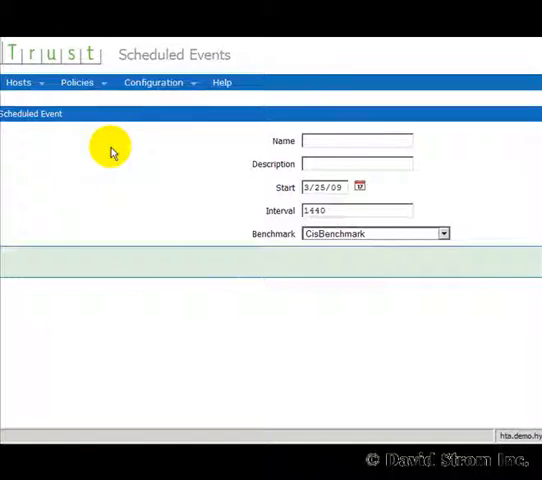
pyautogui.moveTo(156, 82)
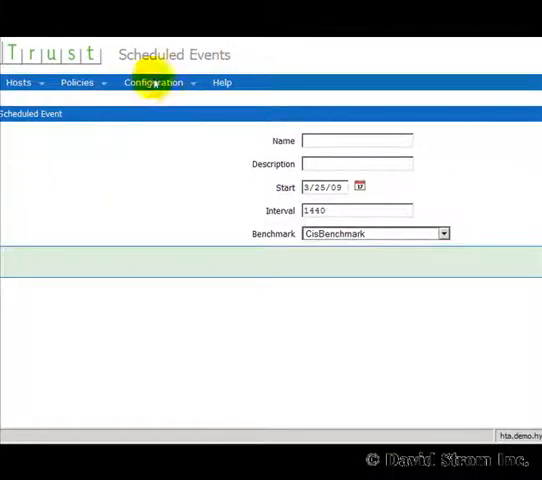
# Step: Show the Authentication Configuration page, preview Active Directory fields, and leave the server type as Demo
pyautogui.click(152, 82)
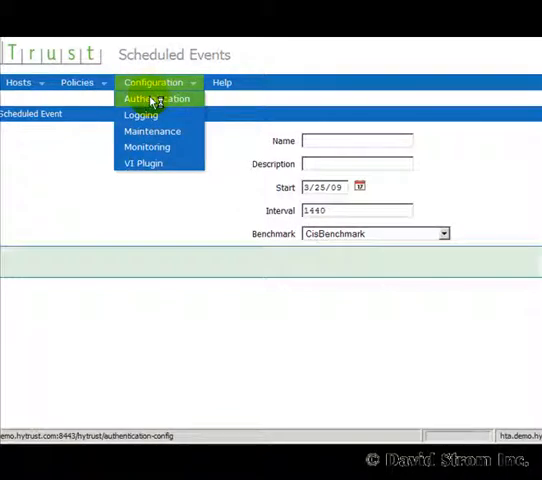
pyautogui.click(156, 98)
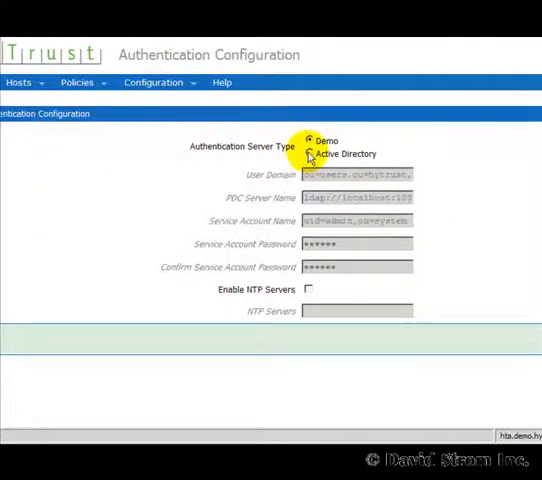
pyautogui.click(312, 154)
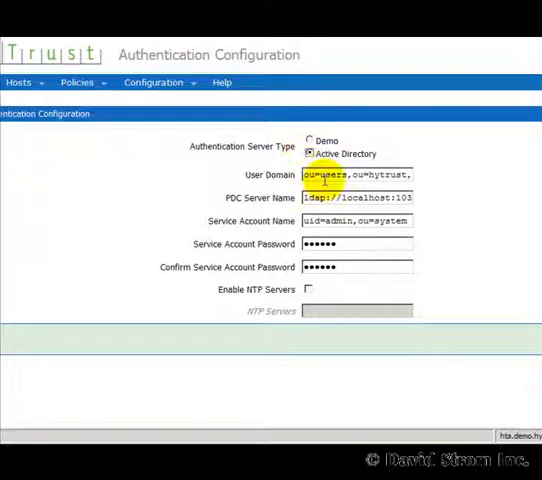
pyautogui.moveTo(310, 144)
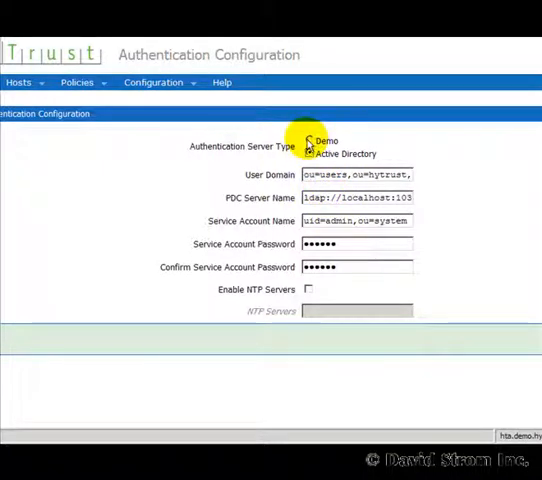
pyautogui.click(308, 140)
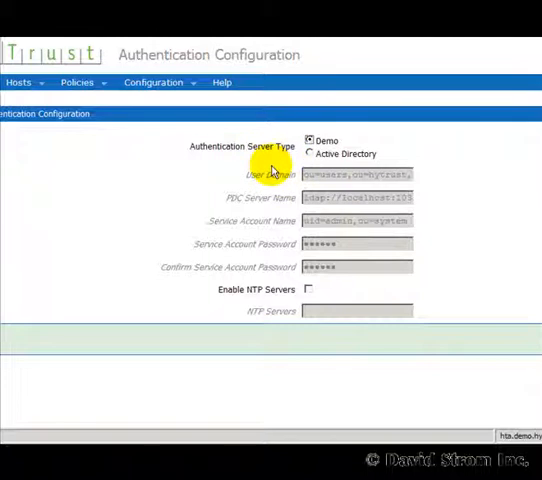
pyautogui.moveTo(236, 164)
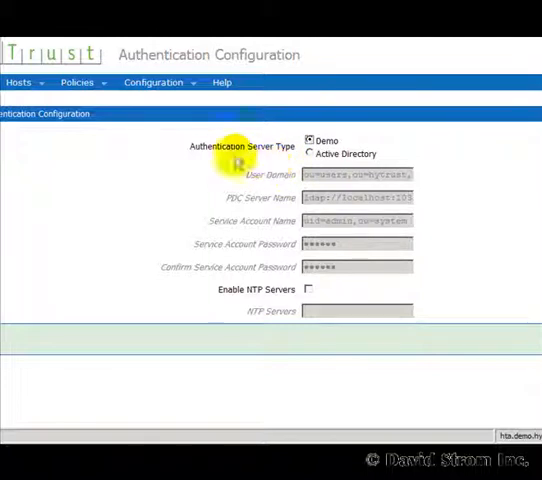
pyautogui.moveTo(184, 142)
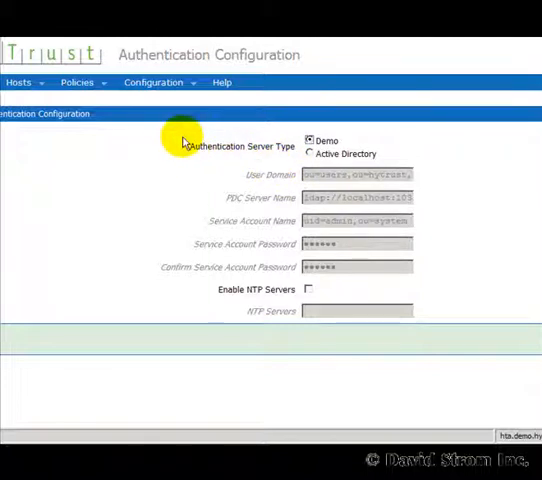
pyautogui.click(78, 82)
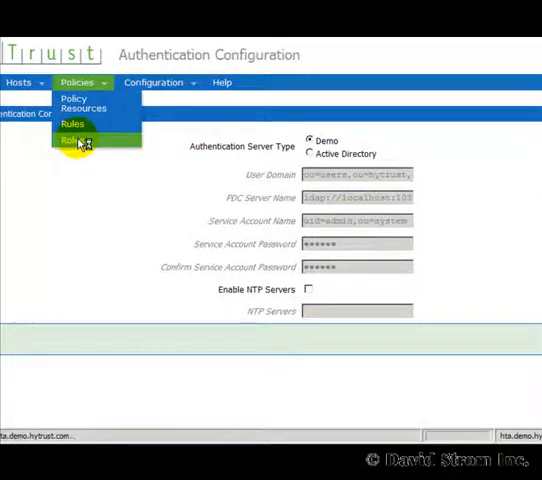
# Step: Show the Edit Privileges page listing the HT_VMUser role's available privileges
pyautogui.click(72, 138)
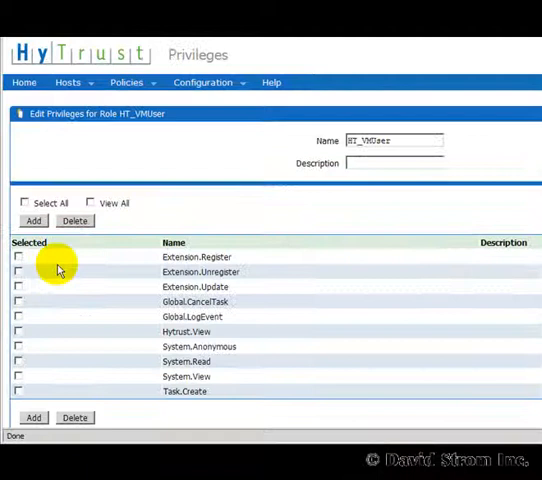
pyautogui.moveTo(88, 300)
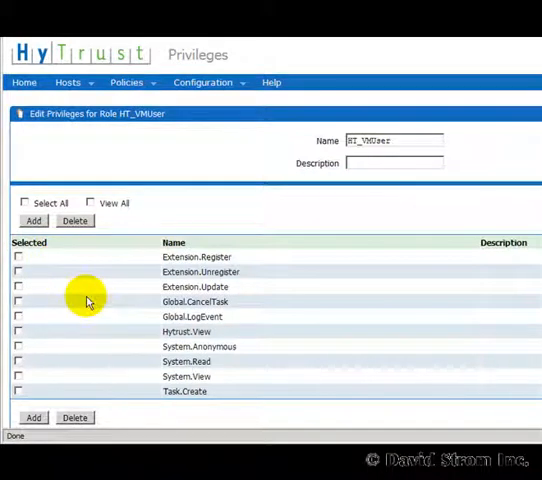
pyautogui.moveTo(118, 148)
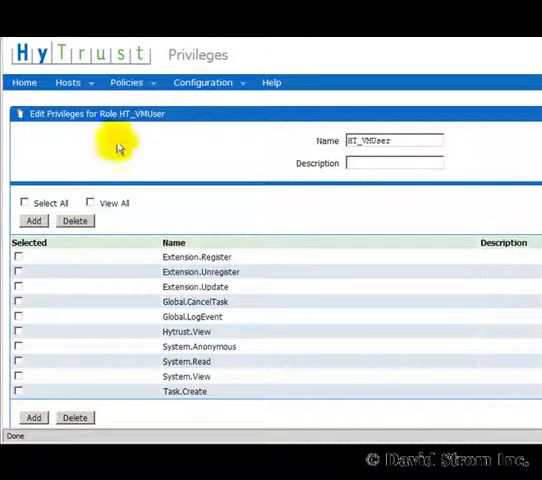
pyautogui.click(126, 82)
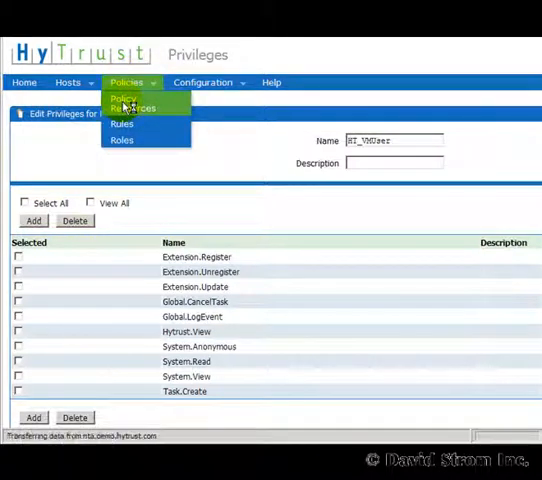
# Step: Review the Policy Resources tree, then go to the VI Plugin configuration
pyautogui.click(132, 104)
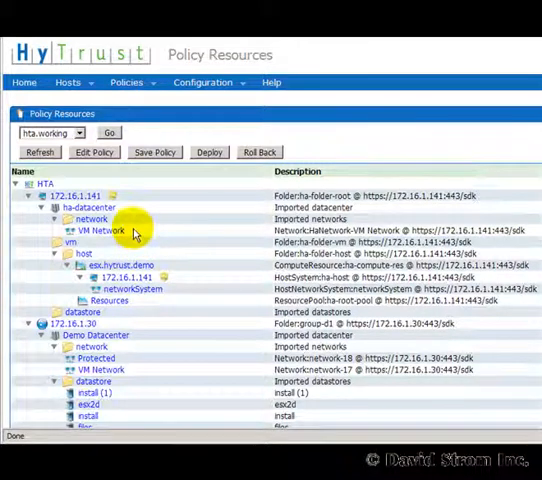
pyautogui.moveTo(140, 222)
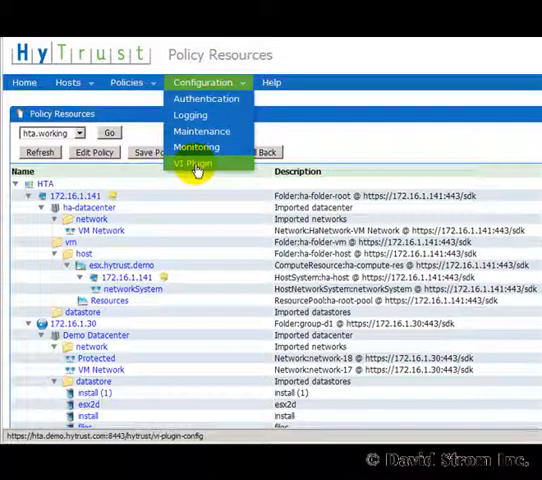
pyautogui.click(192, 164)
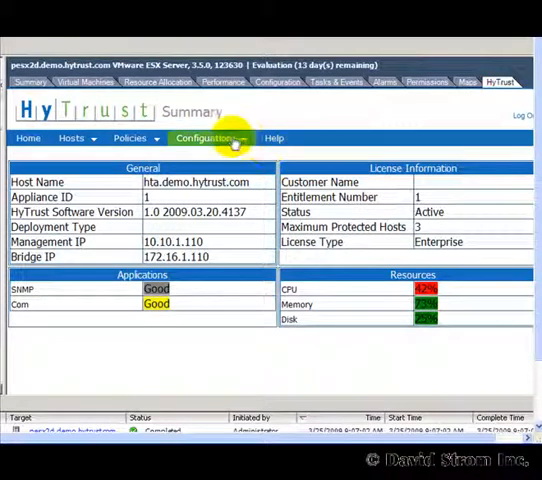
# Step: In the VI Client, list the host's virtual machines and power on the first one
pyautogui.click(204, 138)
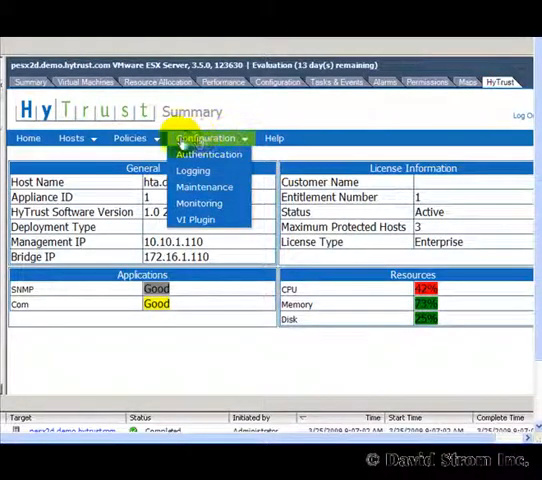
pyautogui.click(130, 138)
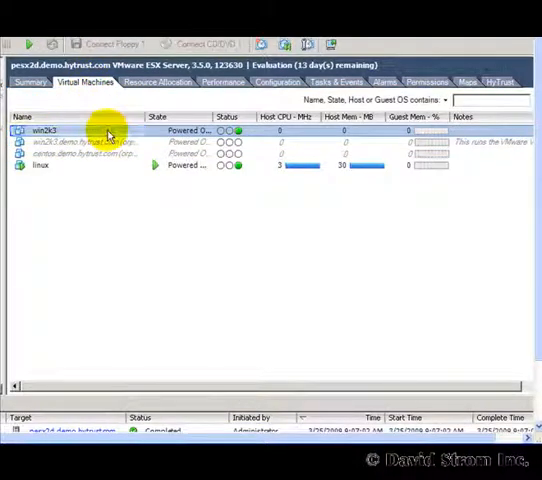
pyautogui.rightClick(108, 130)
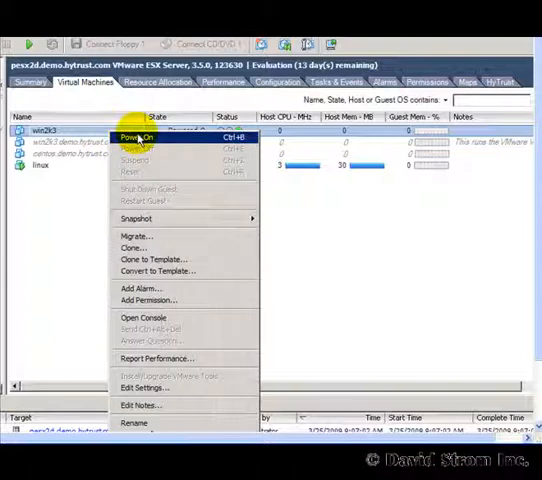
pyautogui.click(136, 136)
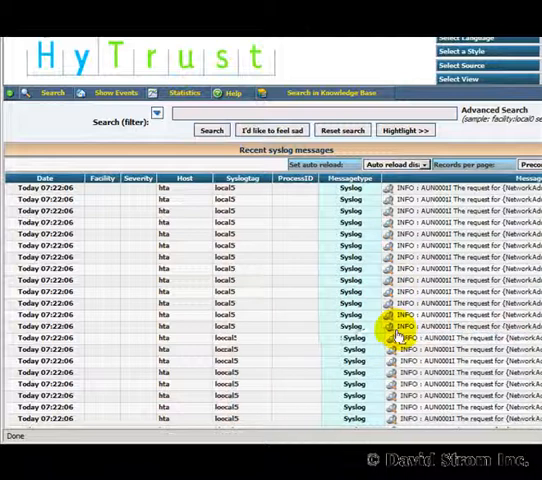
# Step: Show the full details of one recent syslog message
pyautogui.click(400, 336)
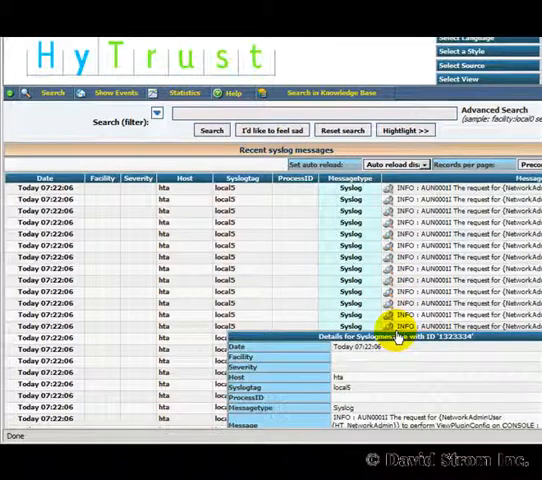